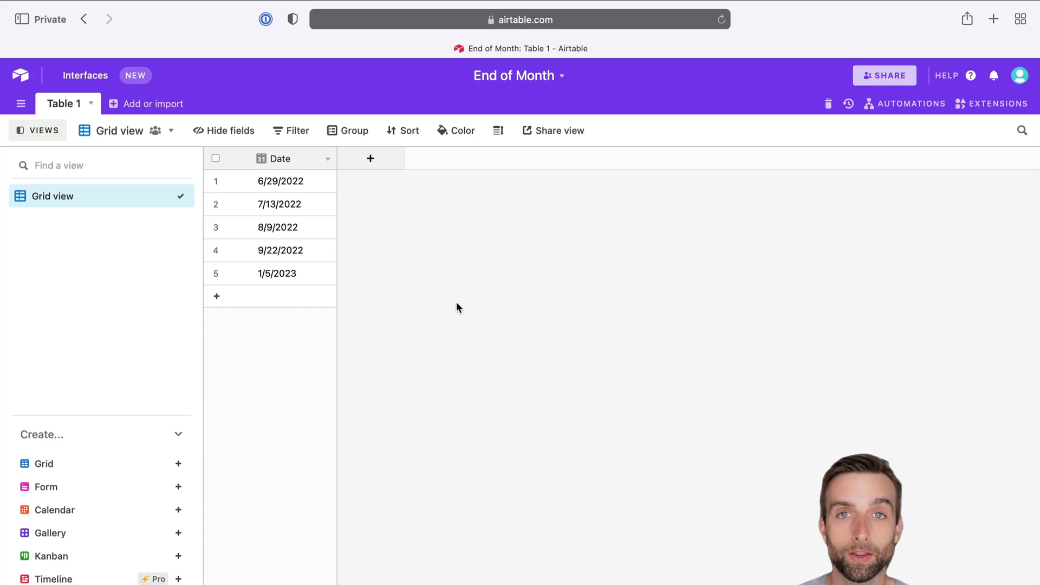
Step: Create a '1st of the month' formula field using DATETIME_FORMAT(Date,'YYYY-MM')
{"action": "left_click", "coordinate": [281, 157]}
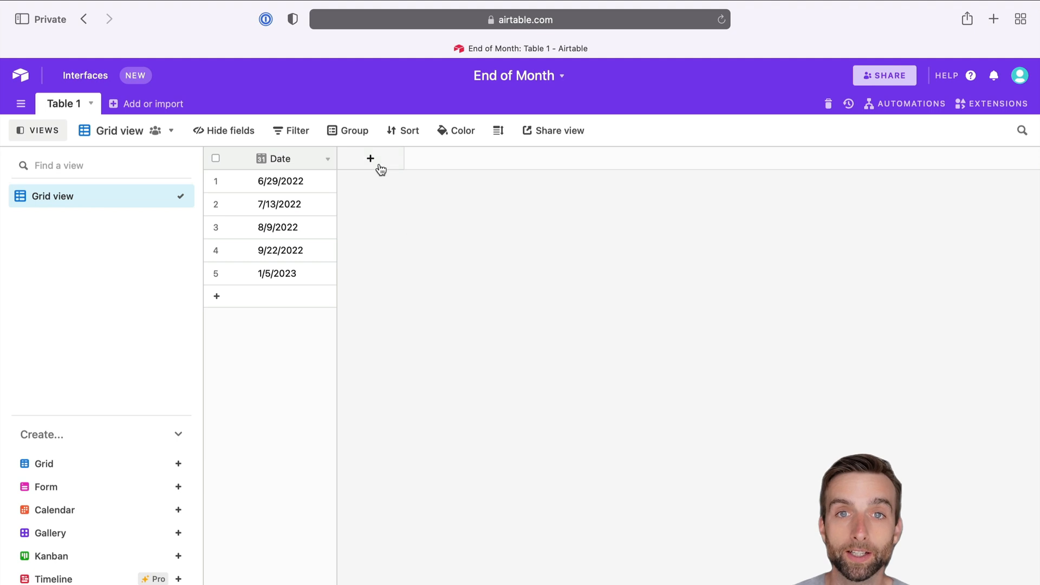
{"action": "left_click", "coordinate": [370, 159]}
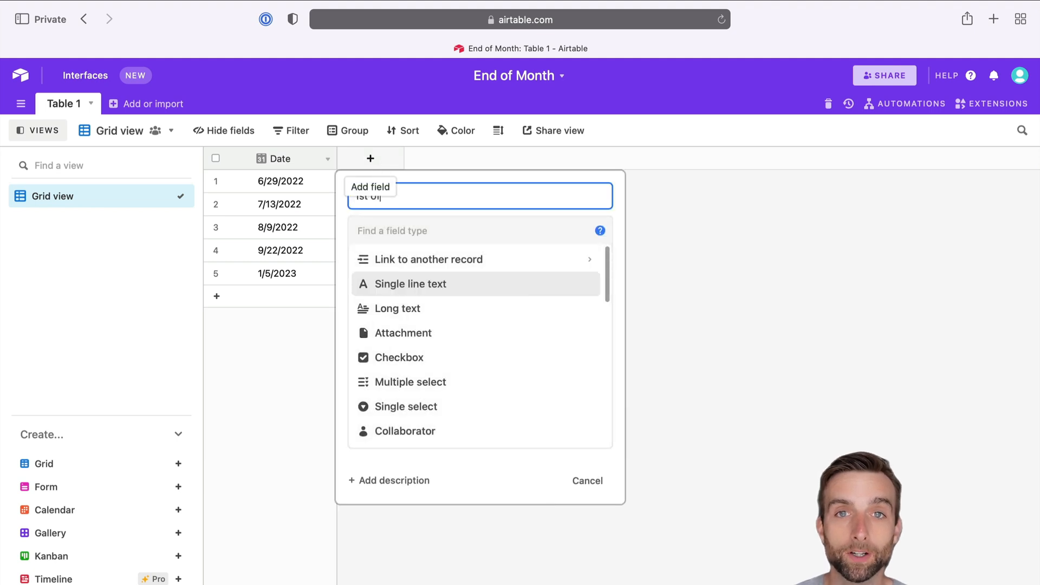
{"action": "type", "text": "1st of the month"}
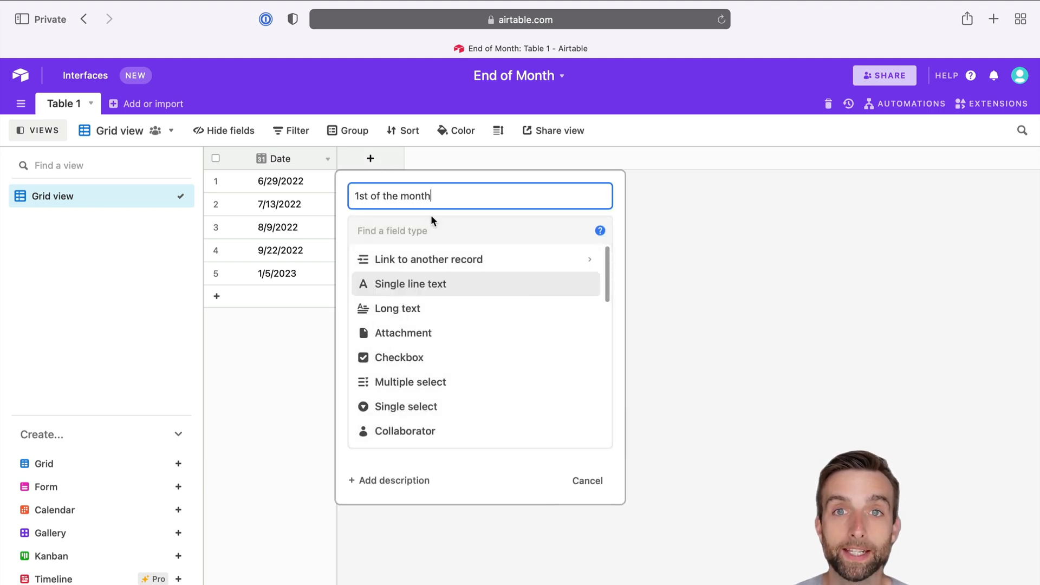
{"action": "type", "text": "f"}
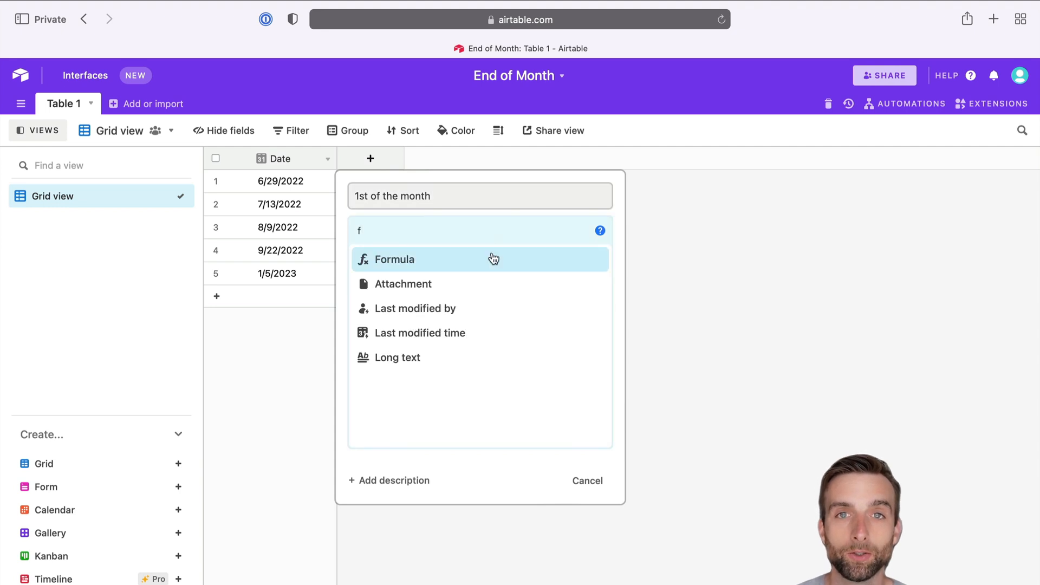
{"action": "left_click", "coordinate": [393, 259]}
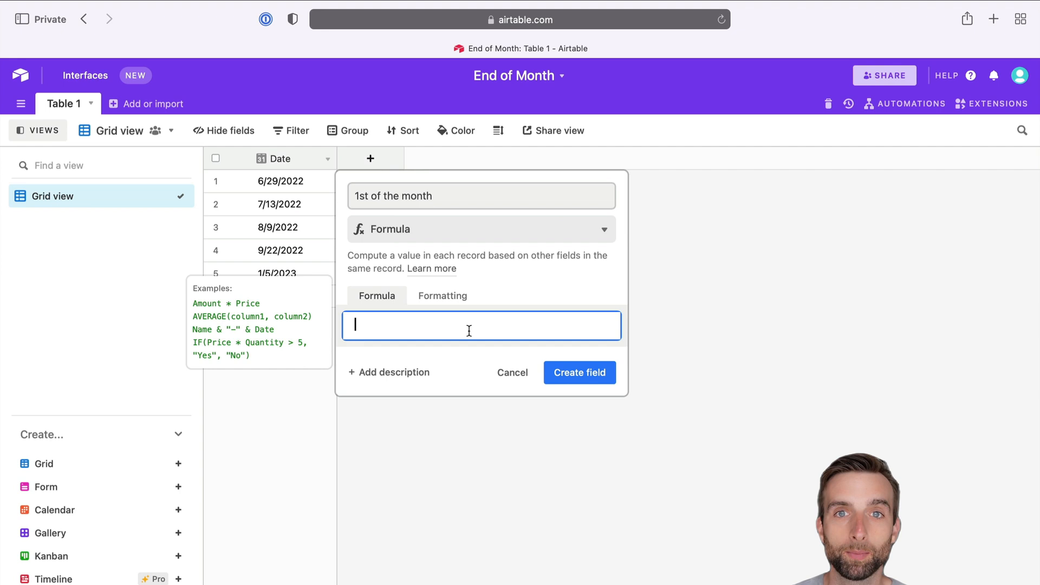
{"action": "type", "text": "dateti"}
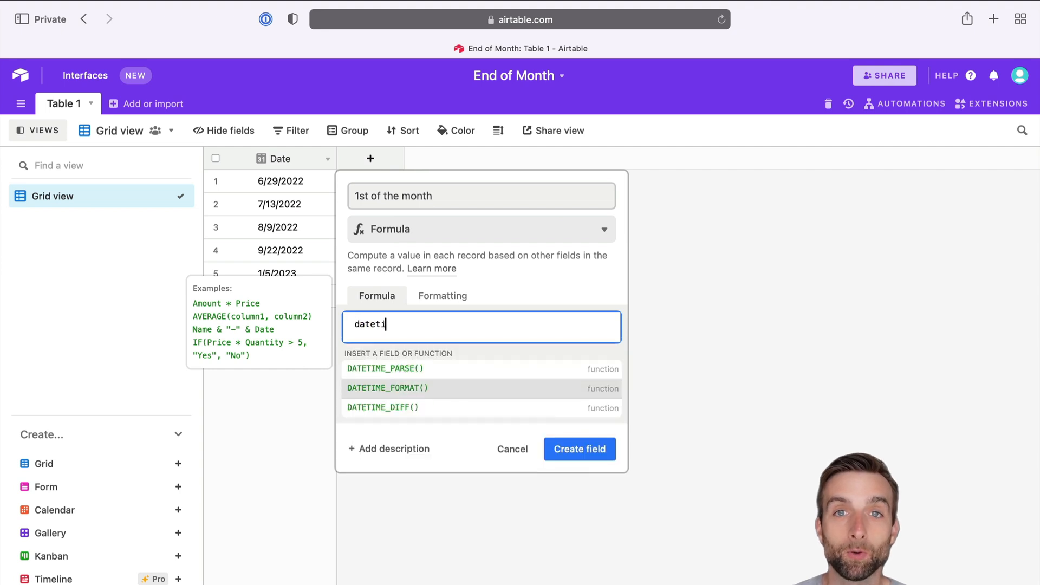
{"action": "left_click", "coordinate": [387, 388]}
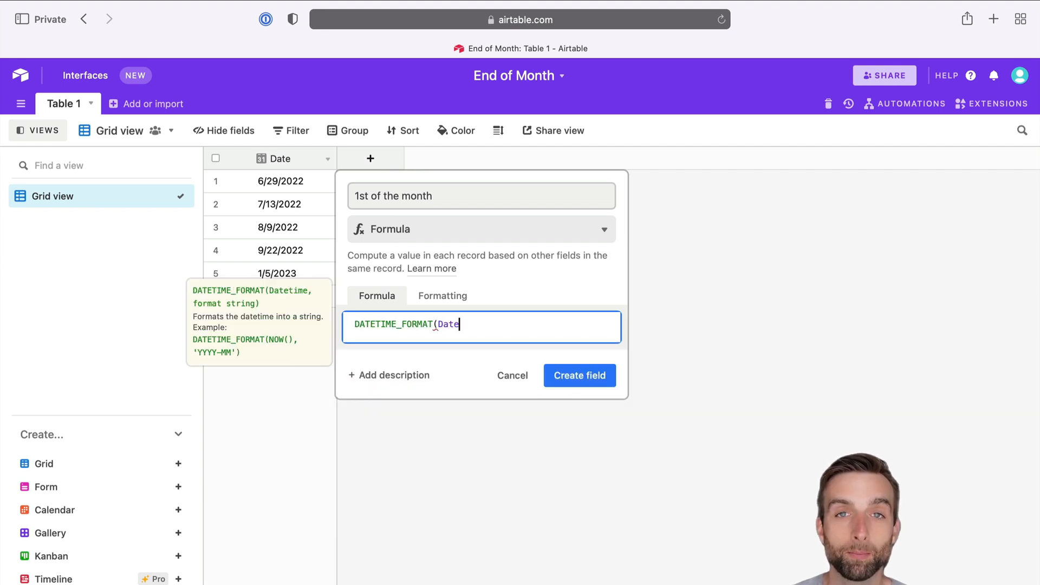
{"action": "type", "text": ",''"}
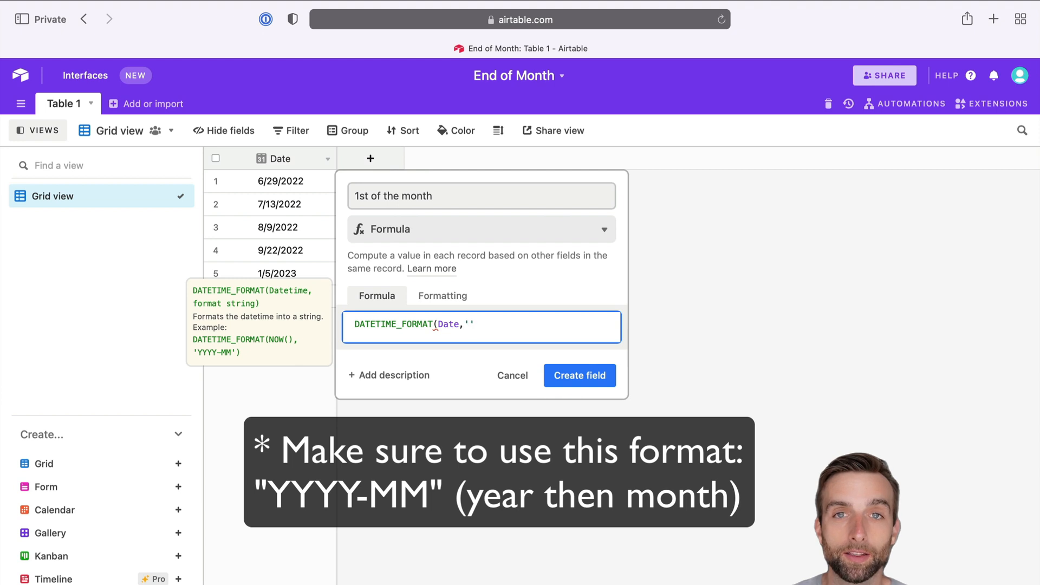
{"action": "type", "text": "YYYY-MM"}
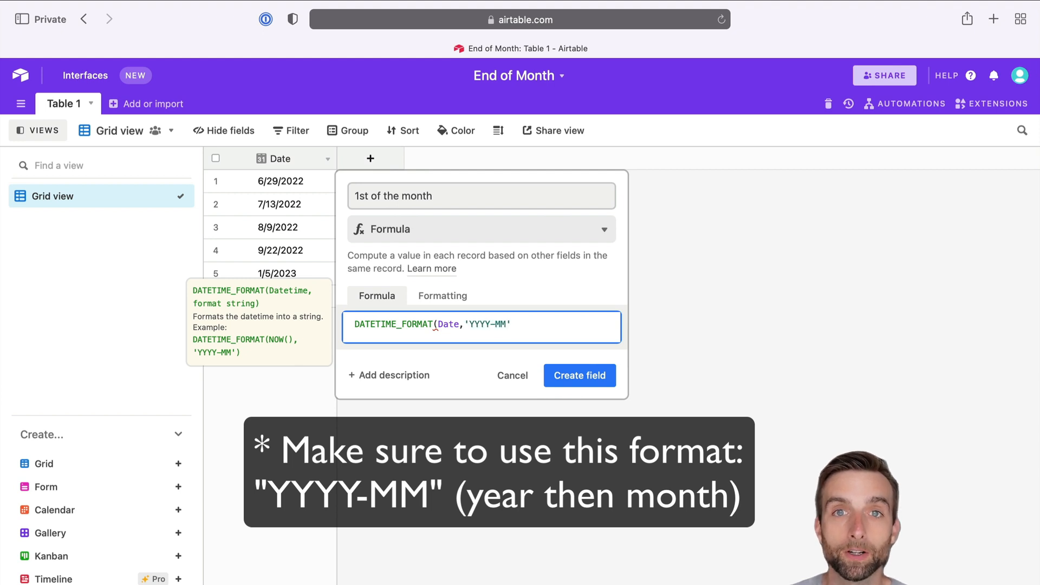
{"action": "type", "text": ")"}
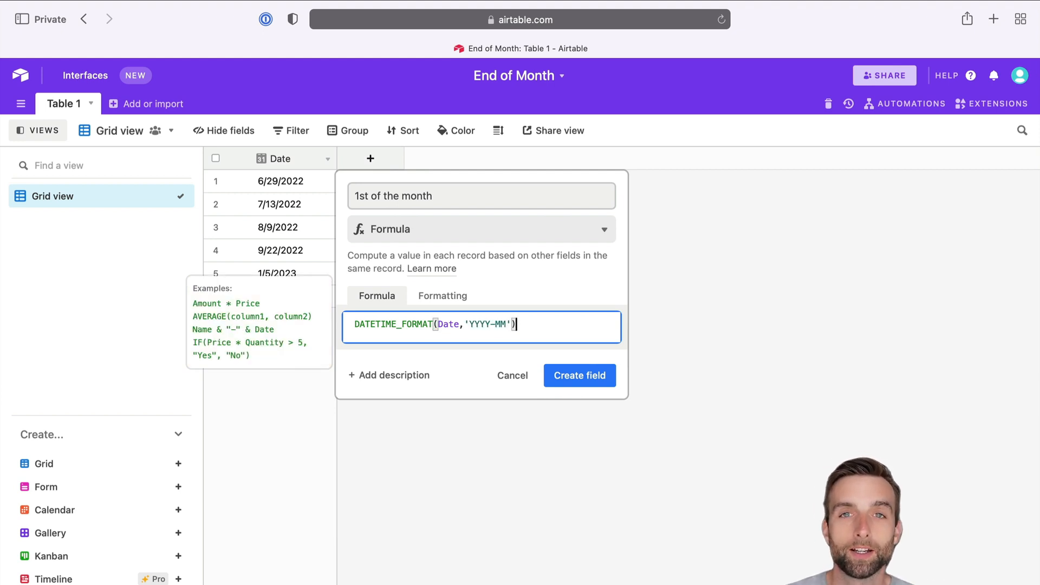
{"action": "left_click", "coordinate": [579, 375]}
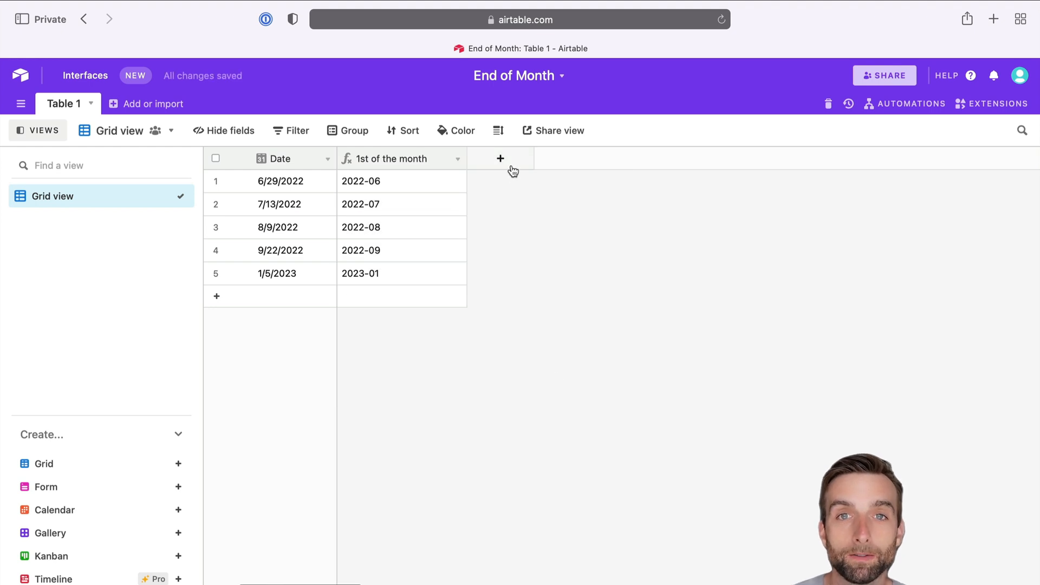
Step: Create a '1st of the next month' formula field with DATEADD({1st of the month},1,'month')
{"action": "left_click", "coordinate": [500, 159]}
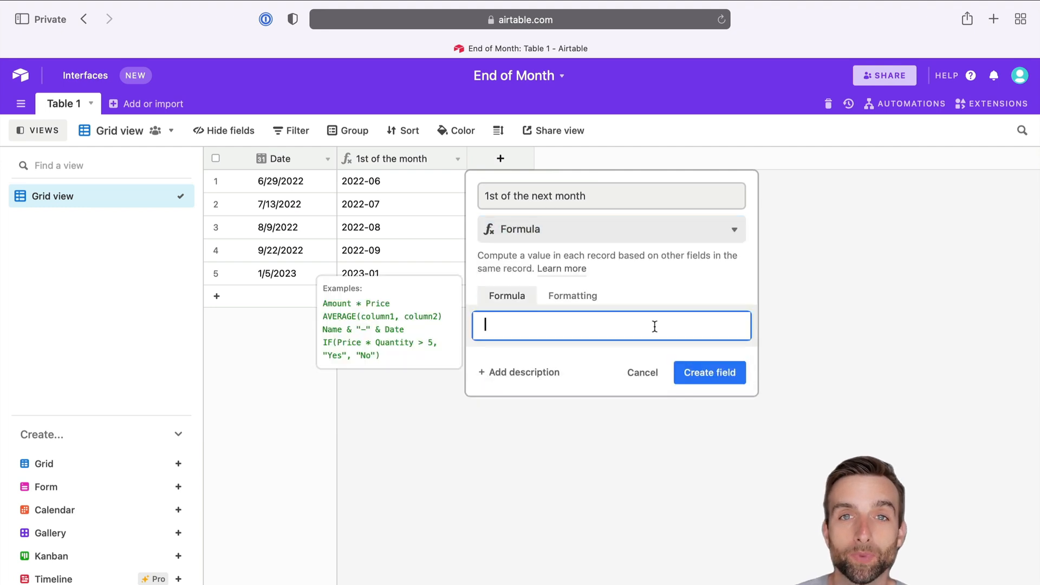
{"action": "type", "text": "DATEADD("}
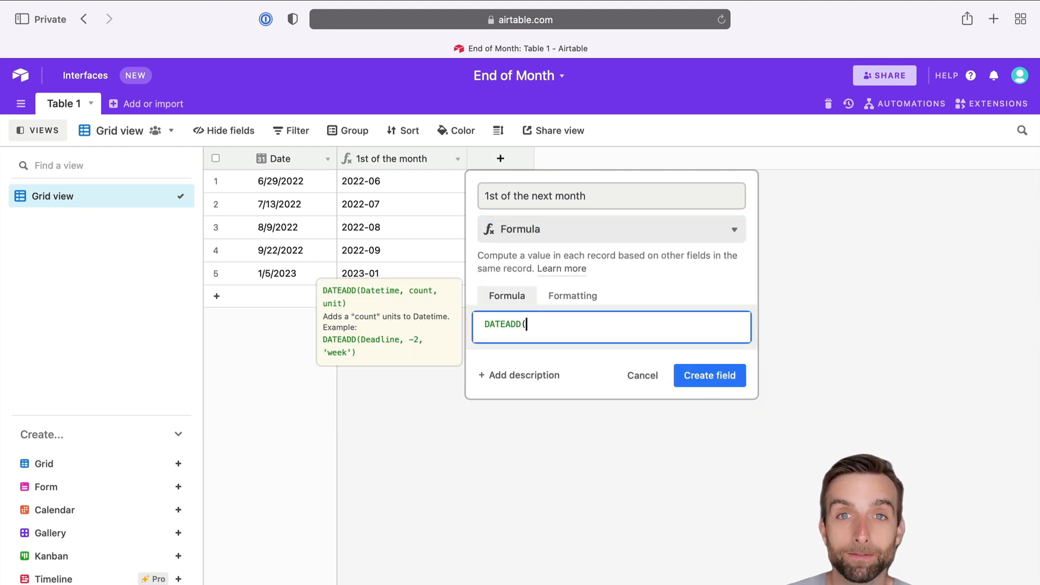
{"action": "type", "text": "1s"}
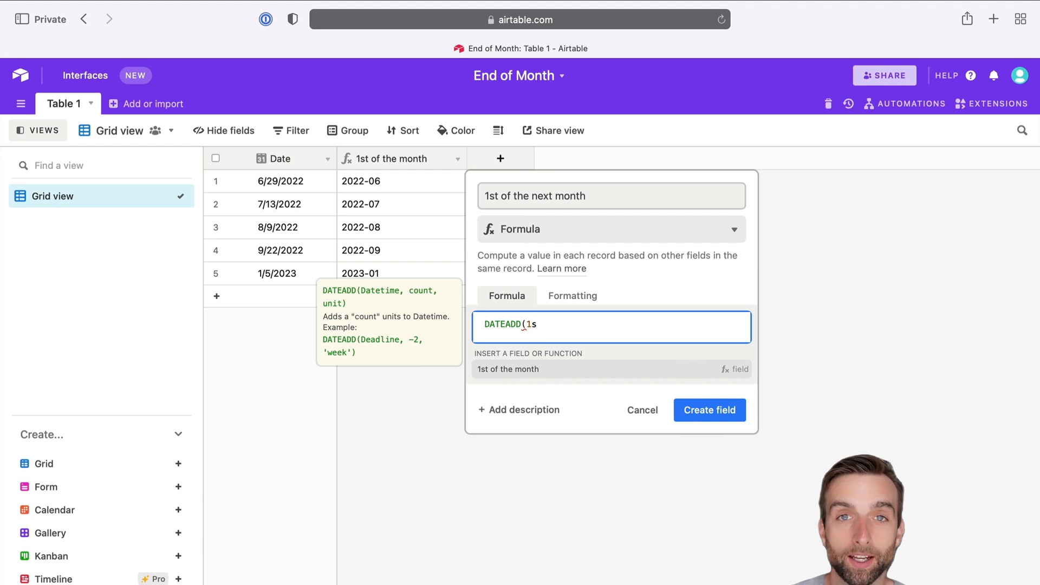
{"action": "type", "text": "{1st of the month},1,"}
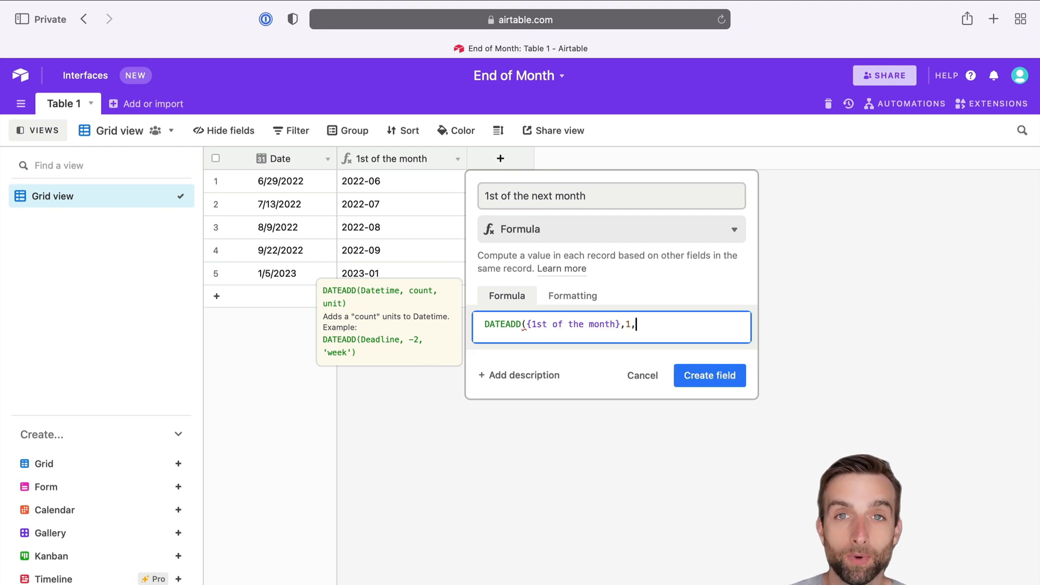
{"action": "type", "text": "'month'"}
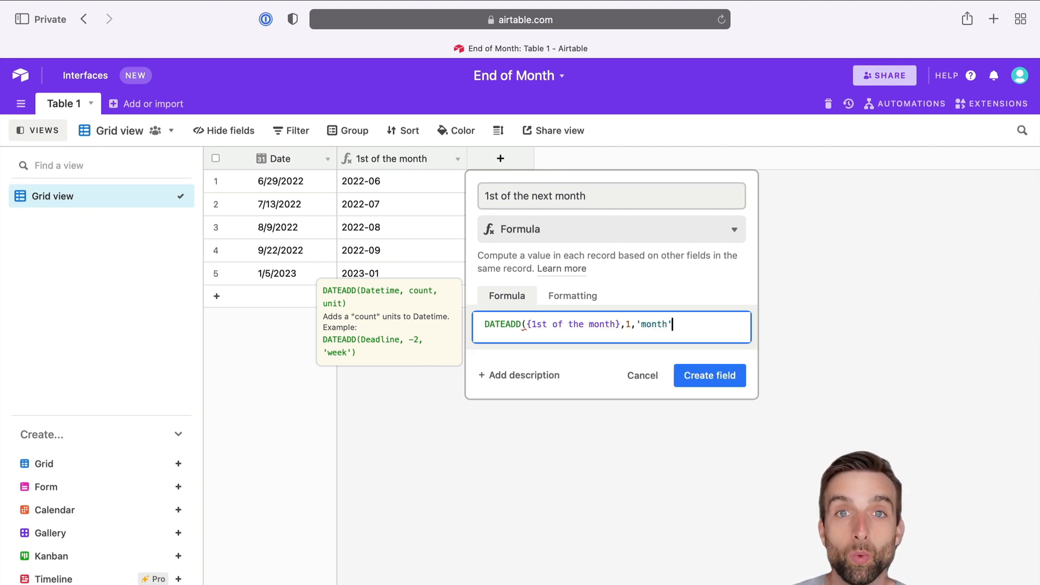
{"action": "left_click", "coordinate": [709, 375]}
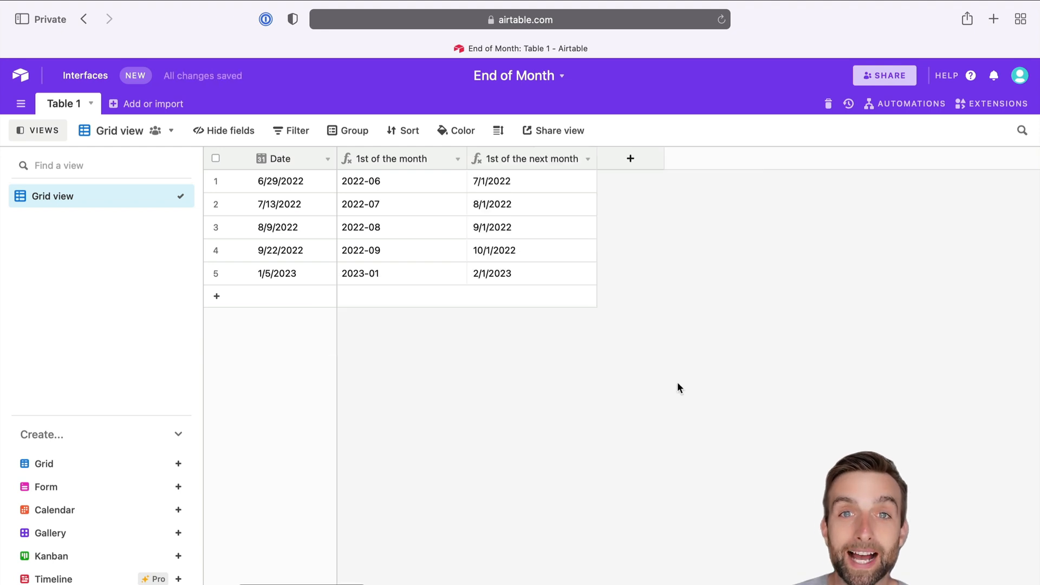
Step: Create an 'End of the month' formula field with DATEADD({1st of the next month},-1,'day')
{"action": "left_click", "coordinate": [629, 159]}
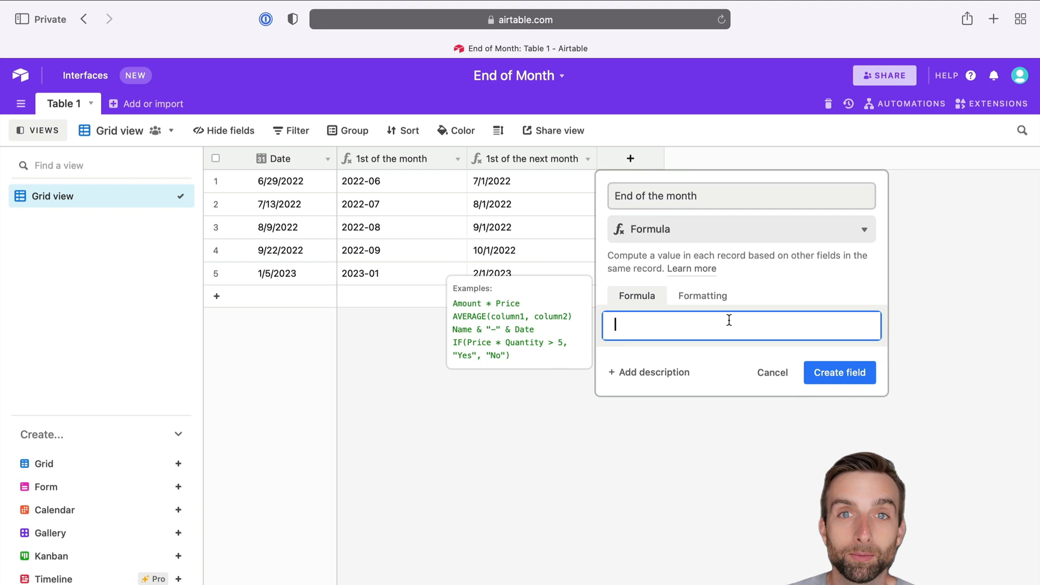
{"action": "type", "text": "DATEADD({1st of the next month},-1"}
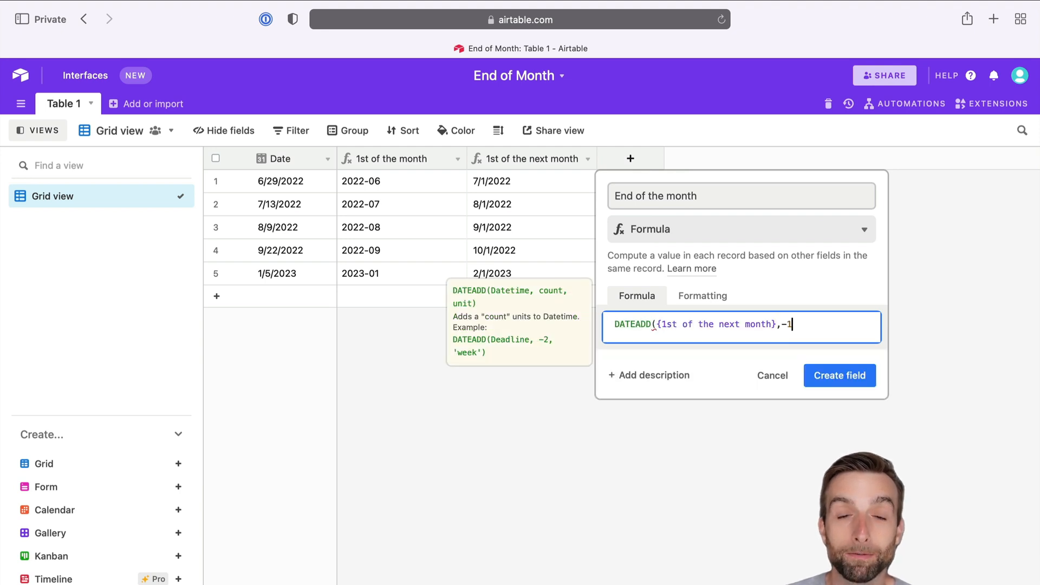
{"action": "type", "text": ",'day')"}
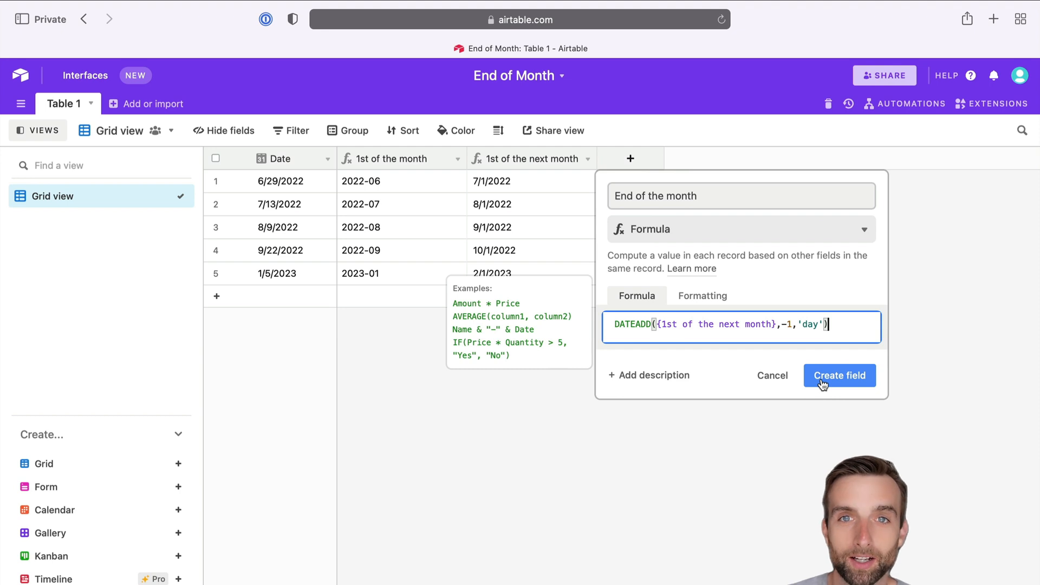
{"action": "left_click", "coordinate": [840, 375]}
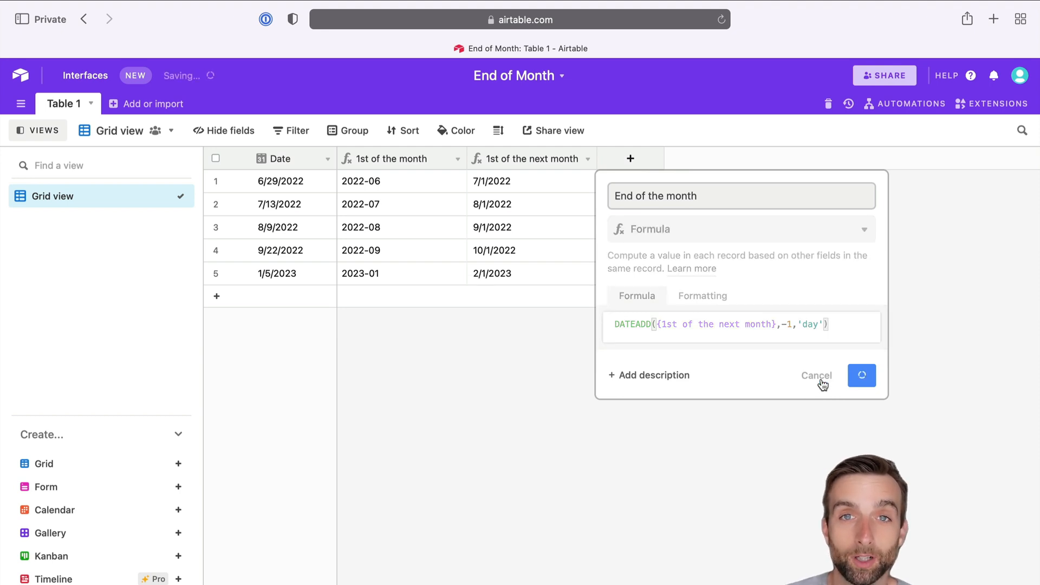
{"action": "left_click", "coordinate": [861, 375]}
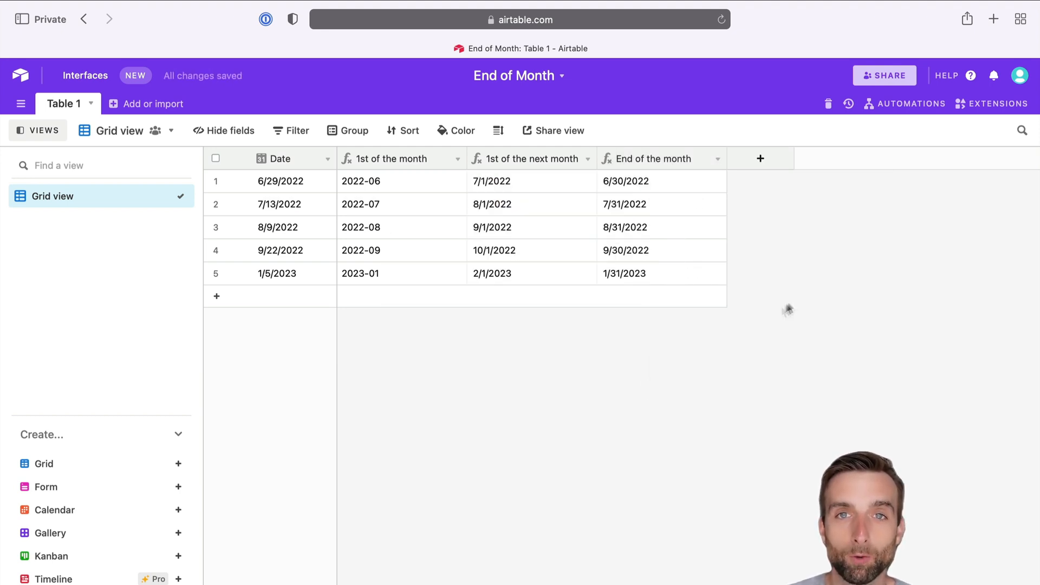
Step: Name the new field EOMONTH and start typing DATEADD(DATEADD(DATETIME_FORMAT(date),1,''
{"action": "type", "text": "EOMONTH"}
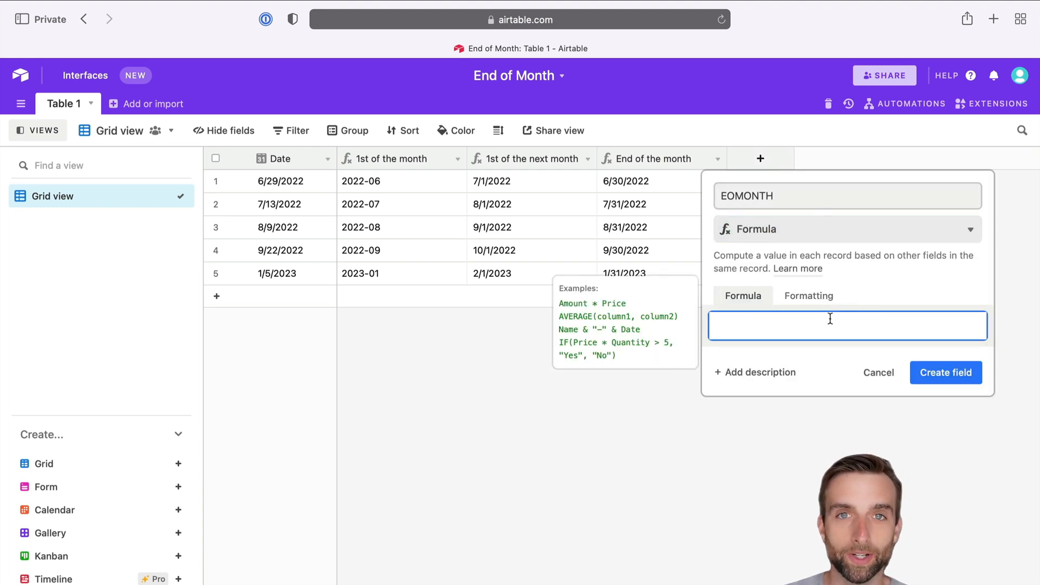
{"action": "type", "text": "DATEADD("}
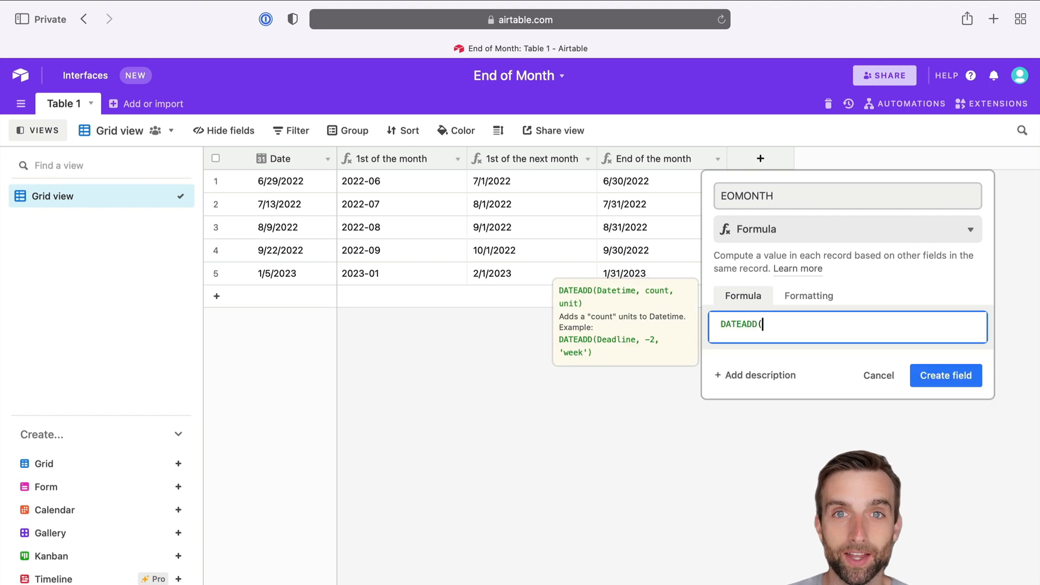
{"action": "type", "text": "DATEADD("}
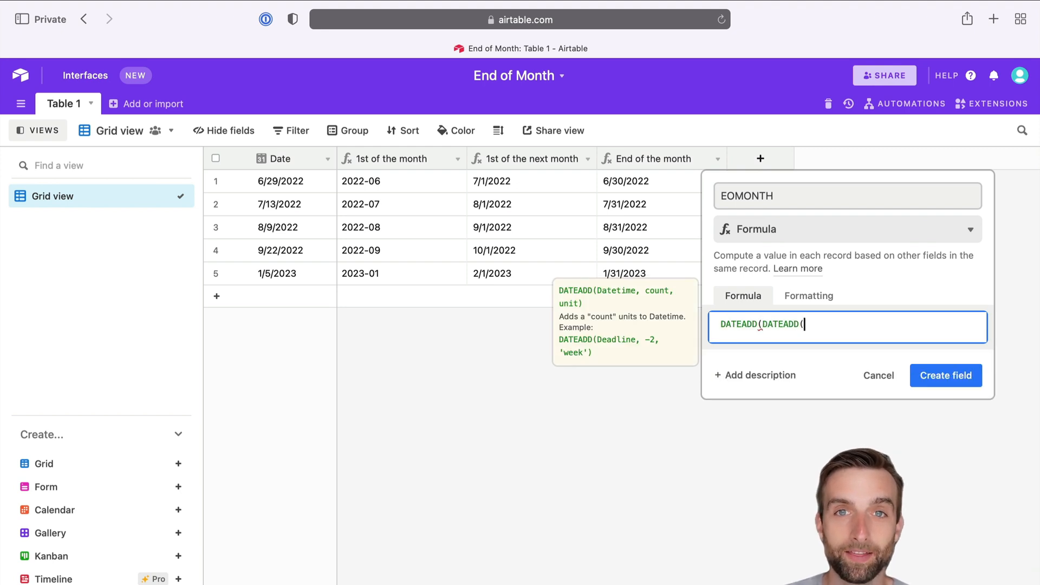
{"action": "type", "text": "DATETIME_FORMAT(date,'YYYY-MM"}
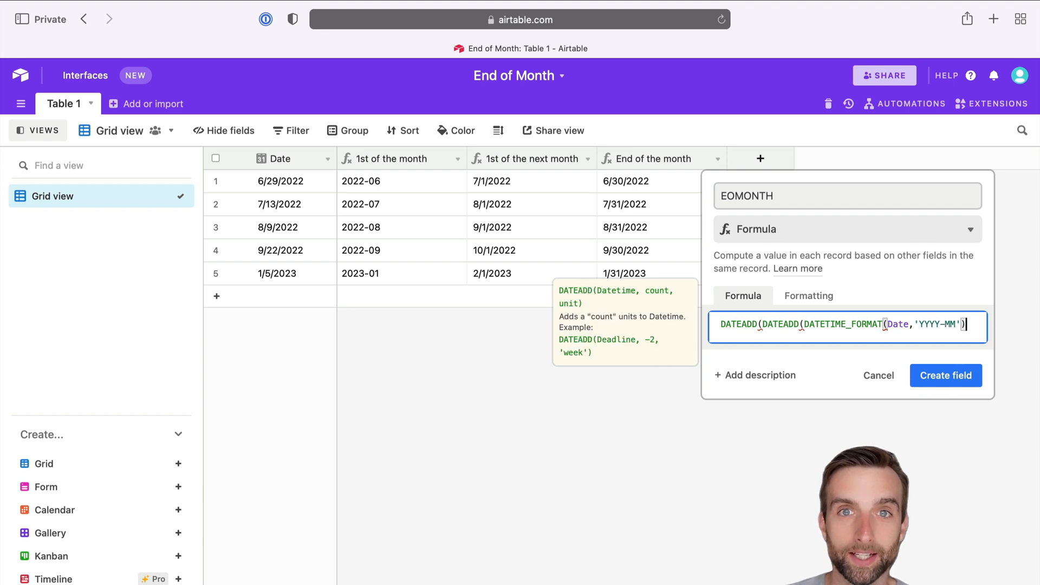
{"action": "type", "text": ",1,''"}
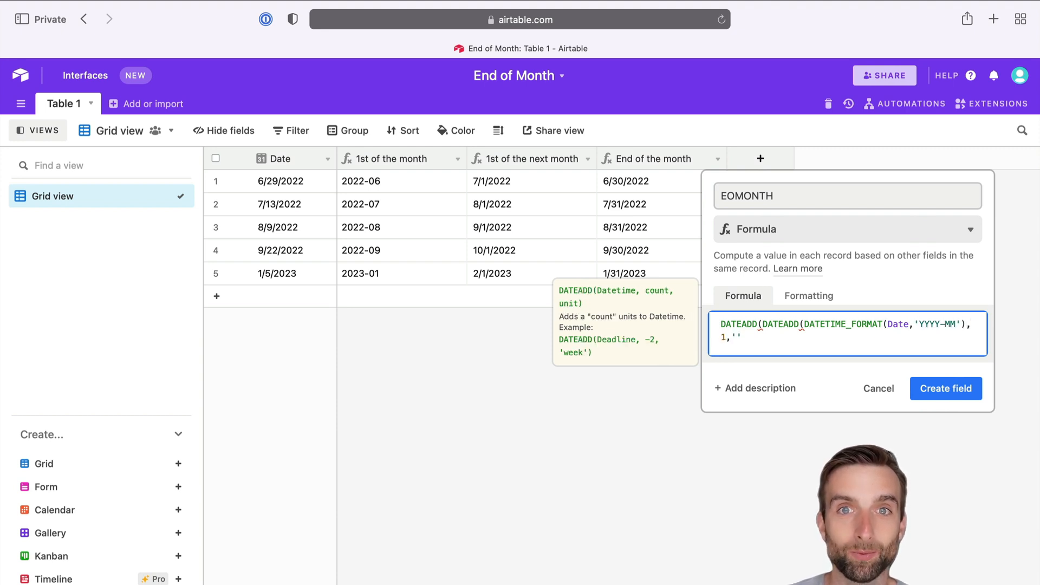